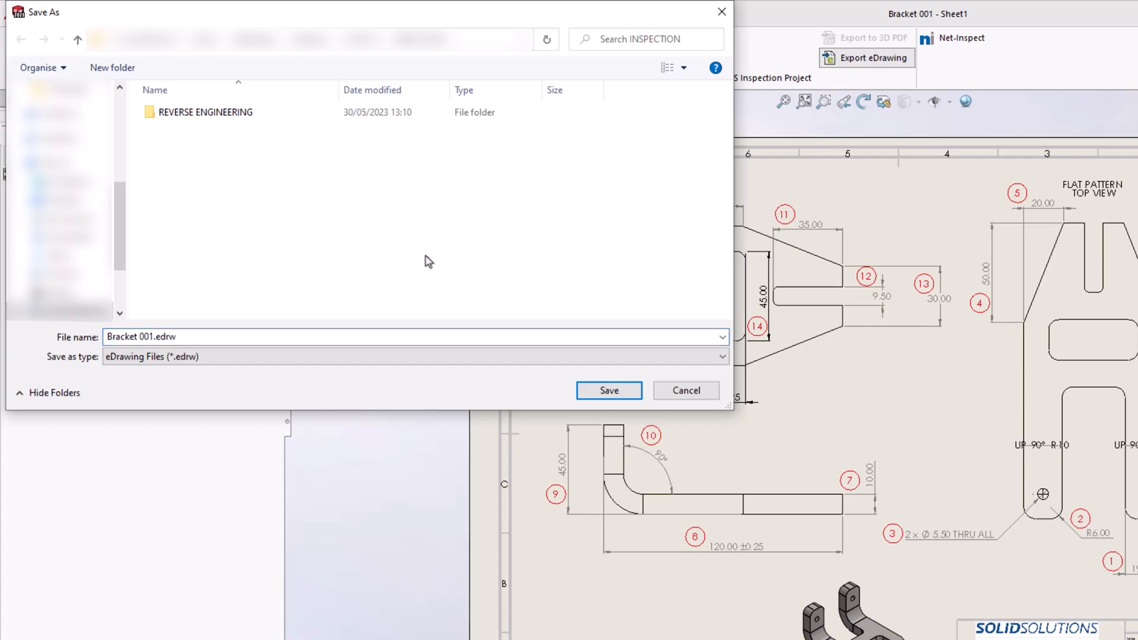
Step: Export Sheet1 of the ballooned drawing to Bracket 001.edrw and open it in eDrawings
{"action": "left_click", "coordinate": [608, 390]}
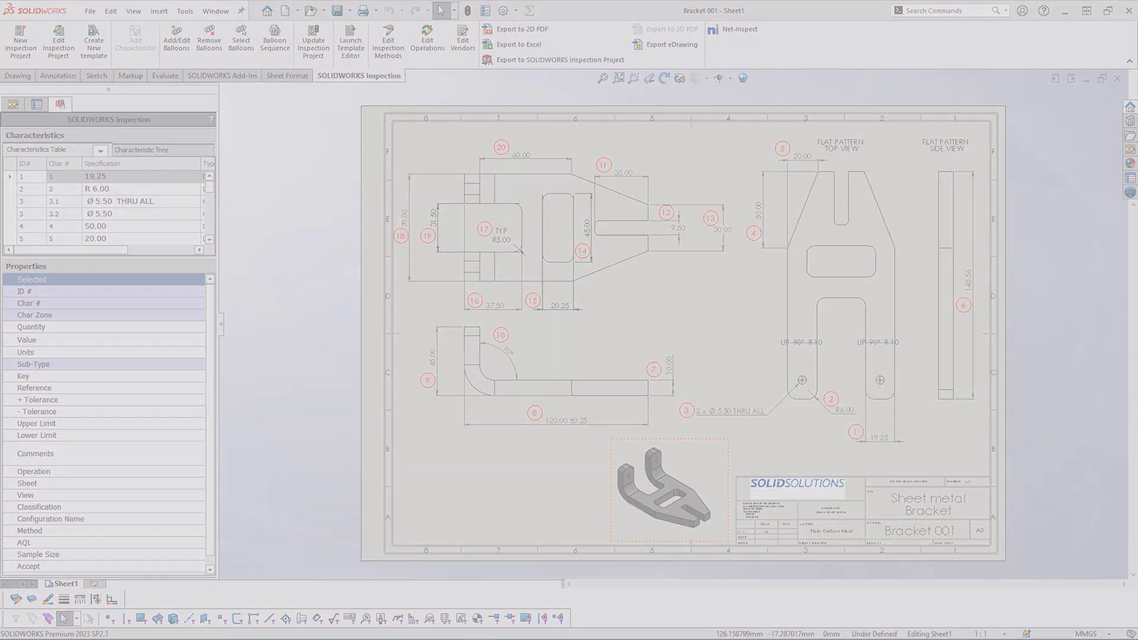
{"action": "left_click", "coordinate": [519, 29]}
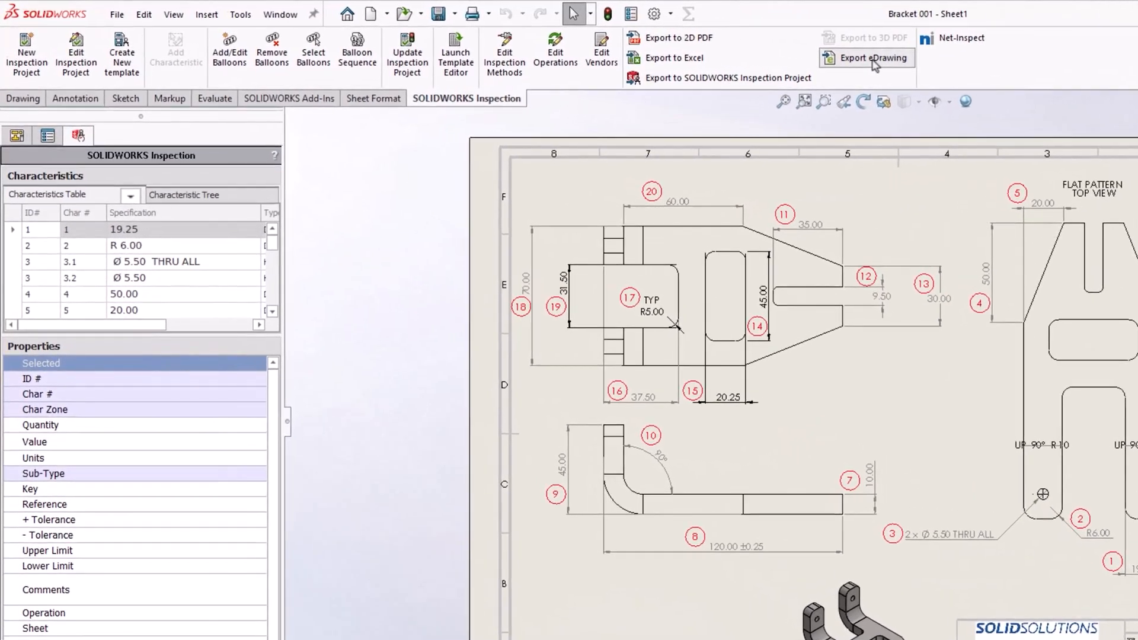
{"action": "left_click", "coordinate": [865, 57]}
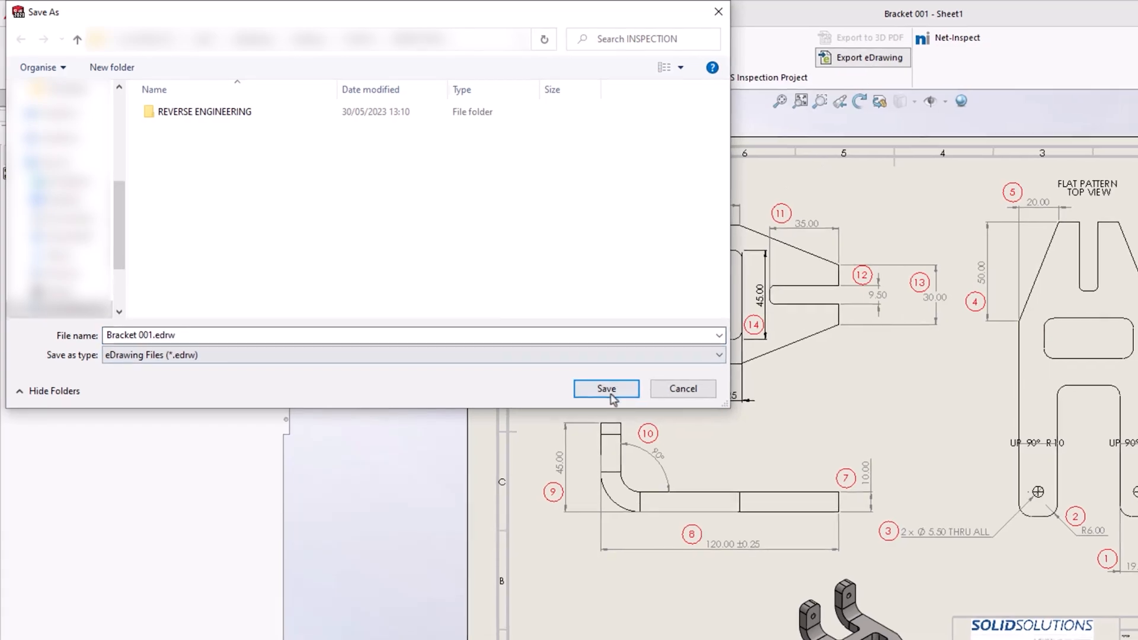
{"action": "left_click", "coordinate": [605, 389]}
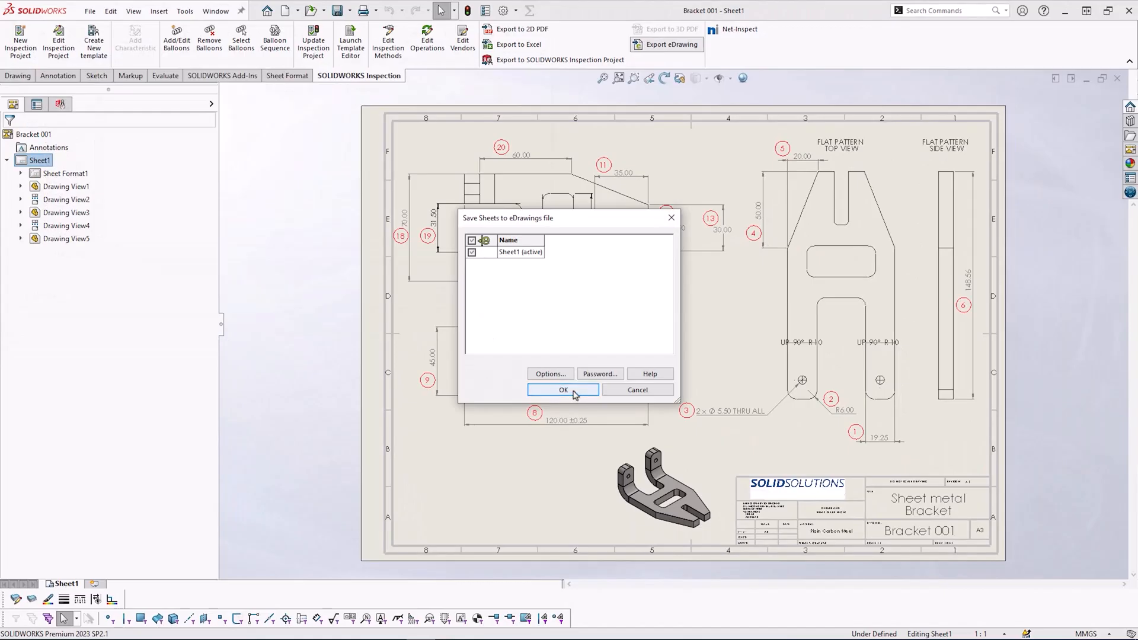
{"action": "left_click", "coordinate": [562, 390]}
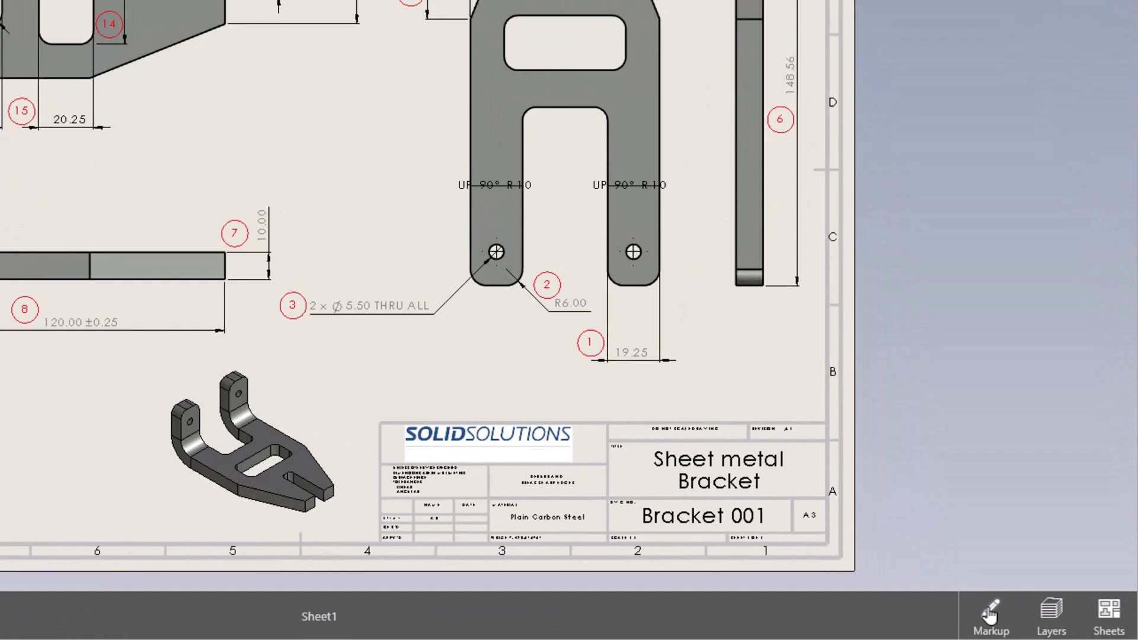
Step: Add a 'Hole incorrect size' comment pointing at the 2 × Ø5.50 THRU ALL callout
{"action": "left_click", "coordinate": [989, 614]}
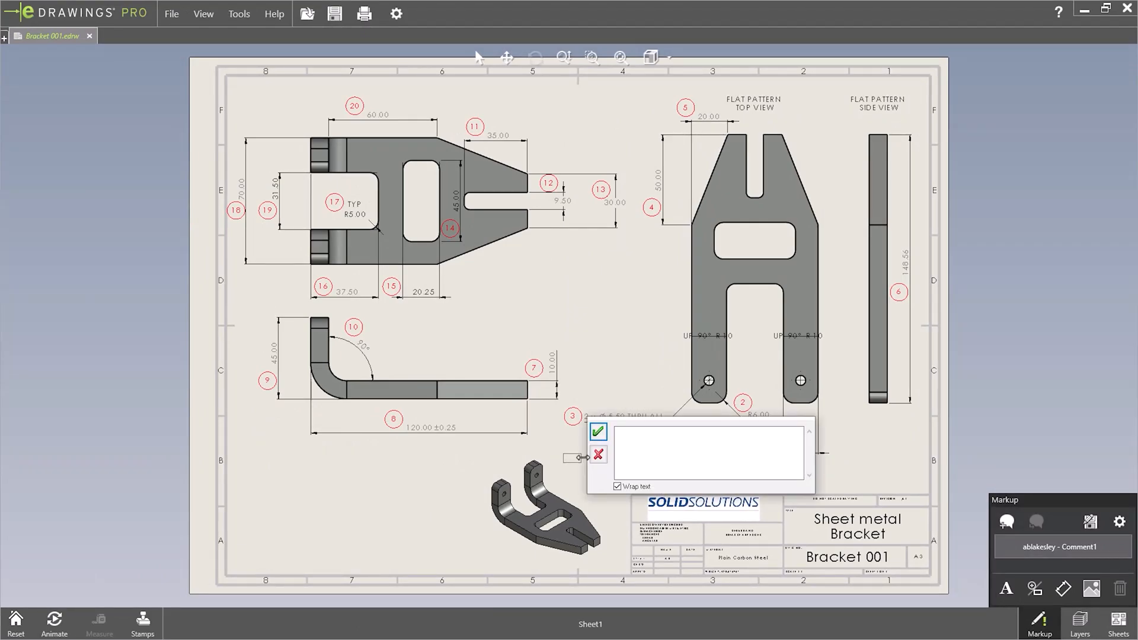
{"action": "type", "text": "Hole incorrect size"}
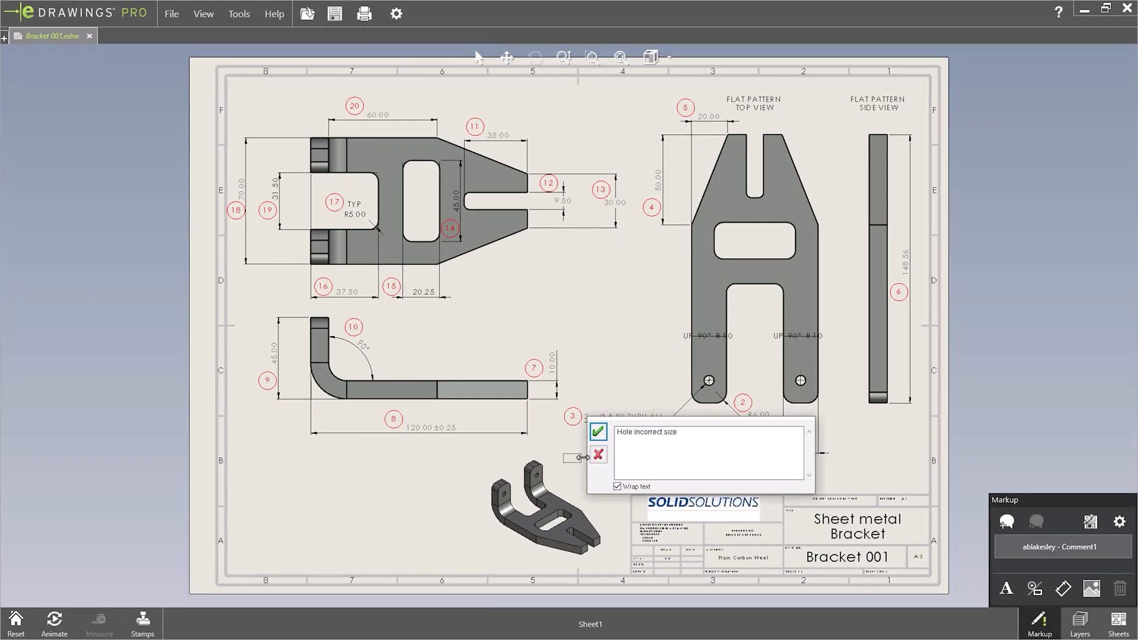
{"action": "left_click", "coordinate": [598, 432]}
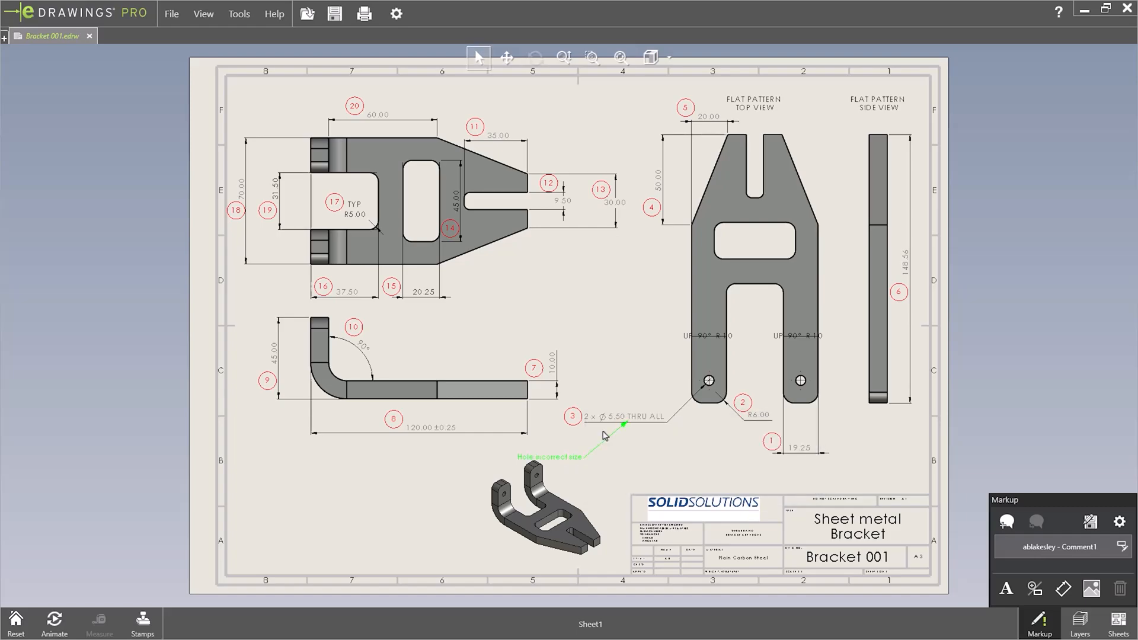
Step: Save the <All Reviewers> markup as its own .markup file
{"action": "left_click", "coordinate": [171, 13]}
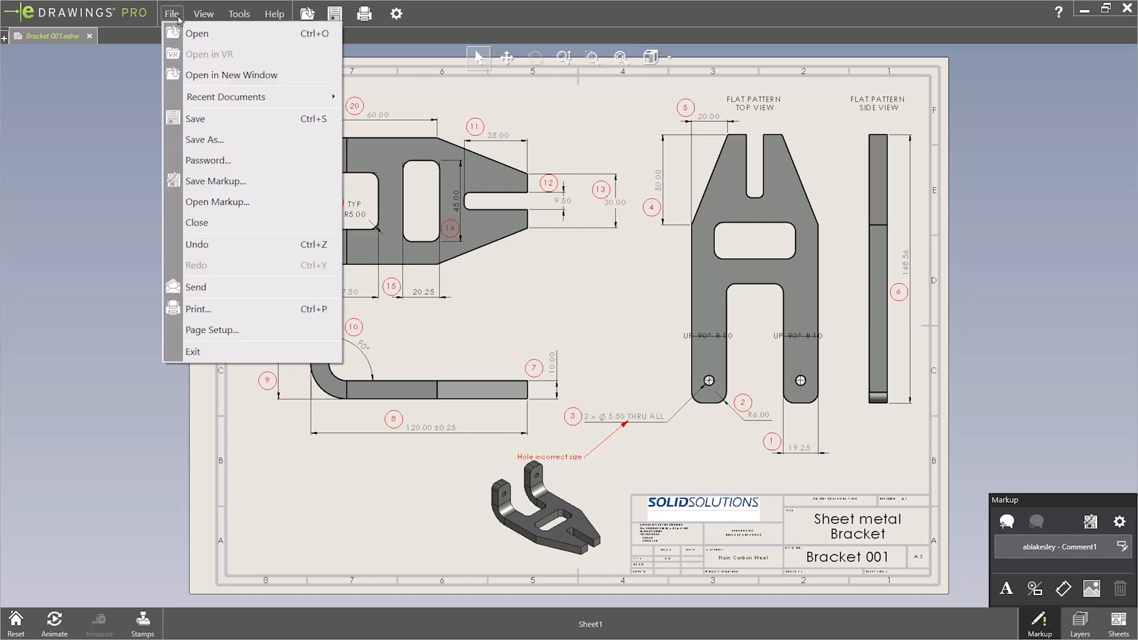
{"action": "mouse_move", "coordinate": [220, 187]}
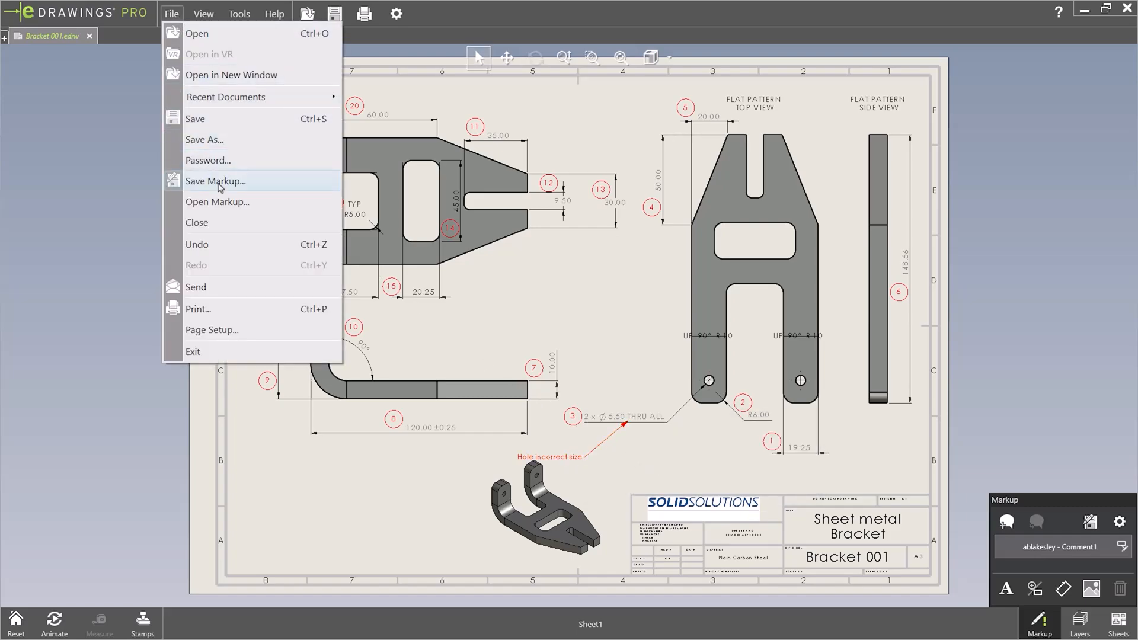
{"action": "left_click", "coordinate": [215, 180]}
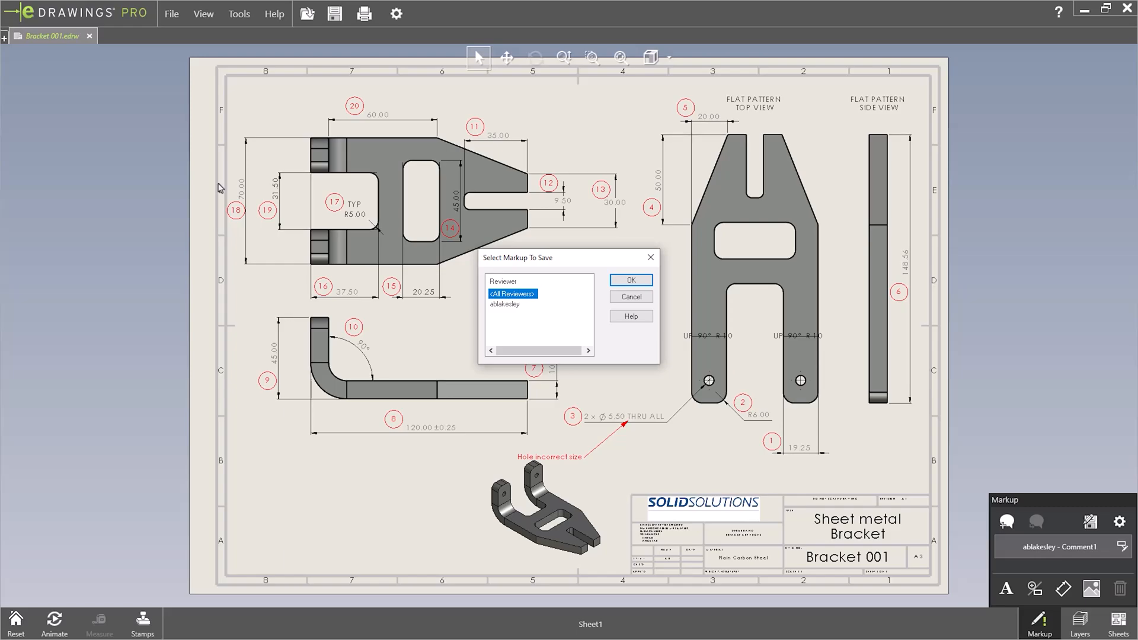
{"action": "left_click", "coordinate": [628, 280]}
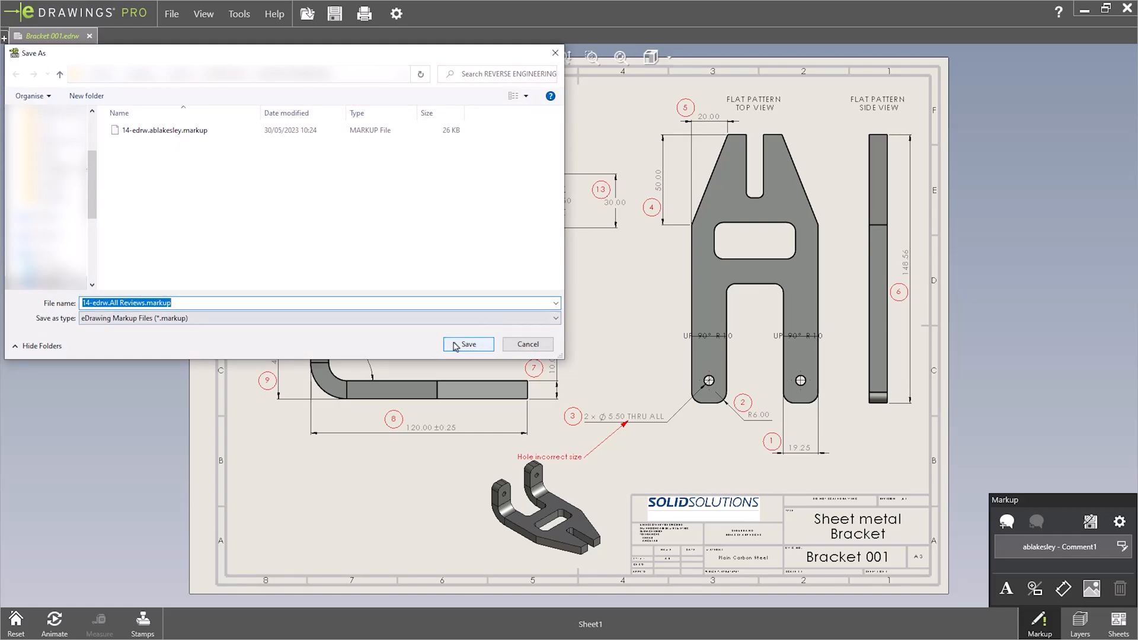
{"action": "left_click", "coordinate": [467, 344]}
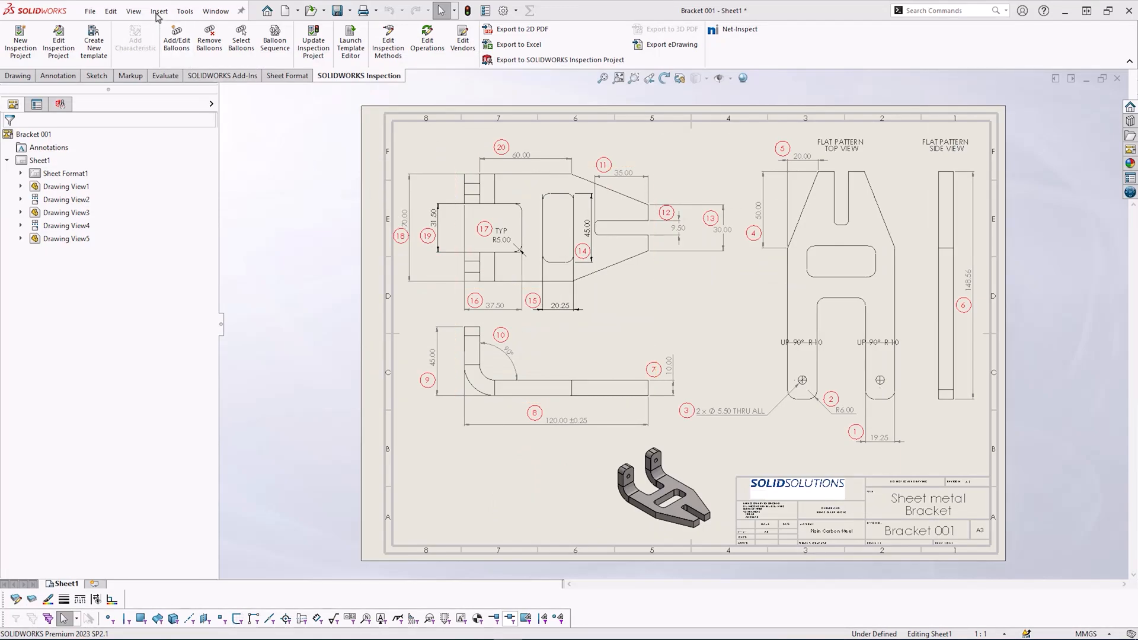
Step: Insert the 14-edrw.All Reviews.markup file into the drawing in SOLIDWORKS Inspection
{"action": "left_click", "coordinate": [159, 10]}
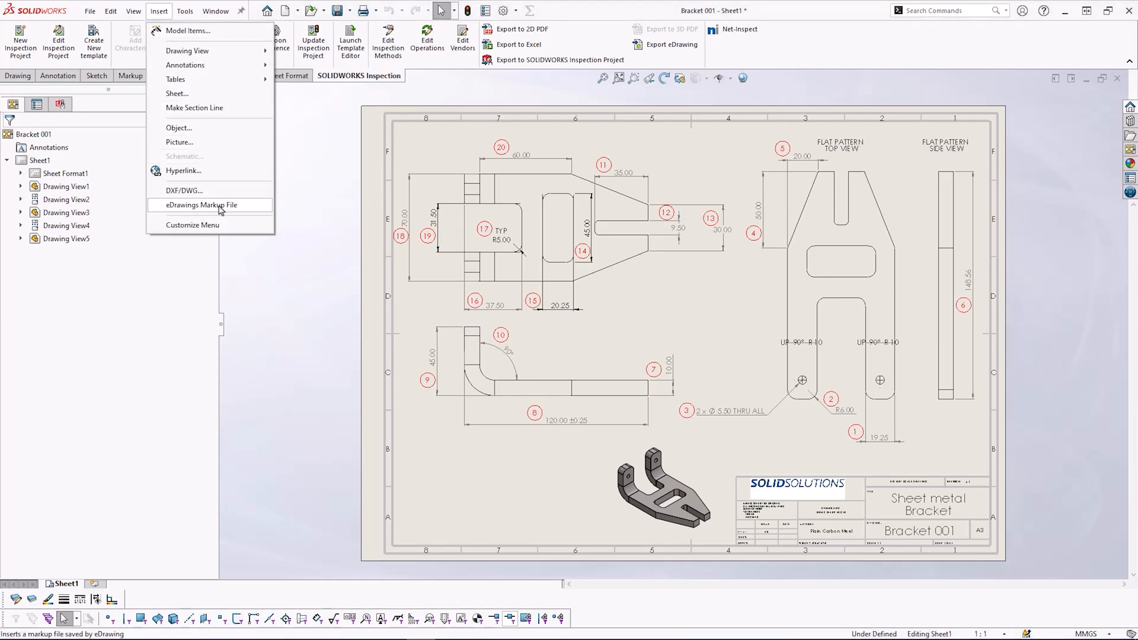
{"action": "left_click", "coordinate": [203, 205]}
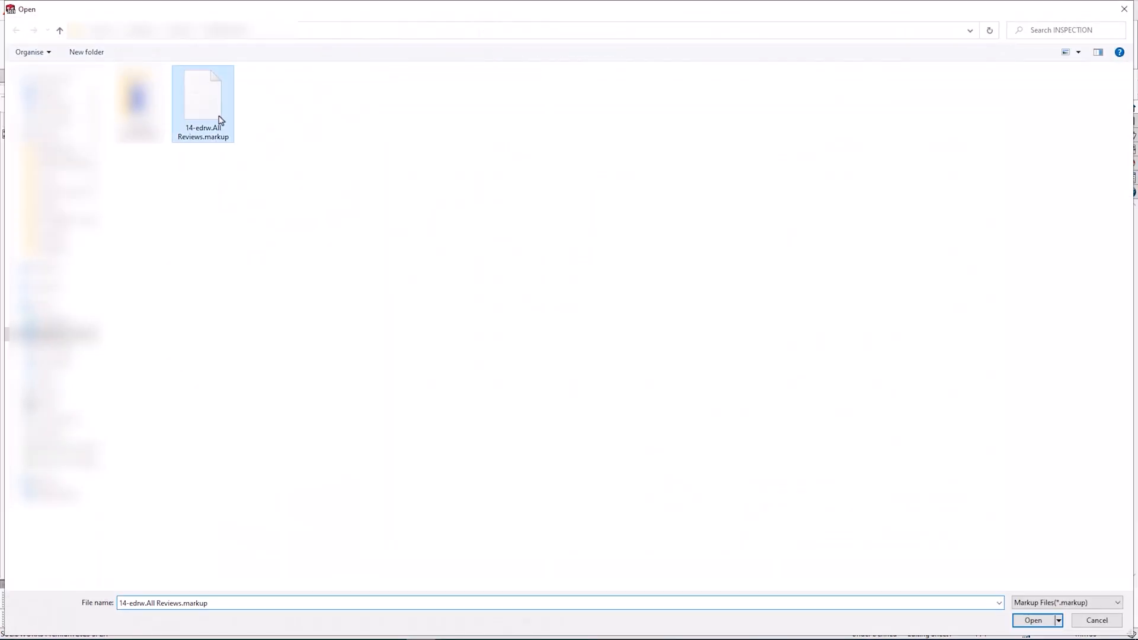
{"action": "left_click", "coordinate": [1031, 620]}
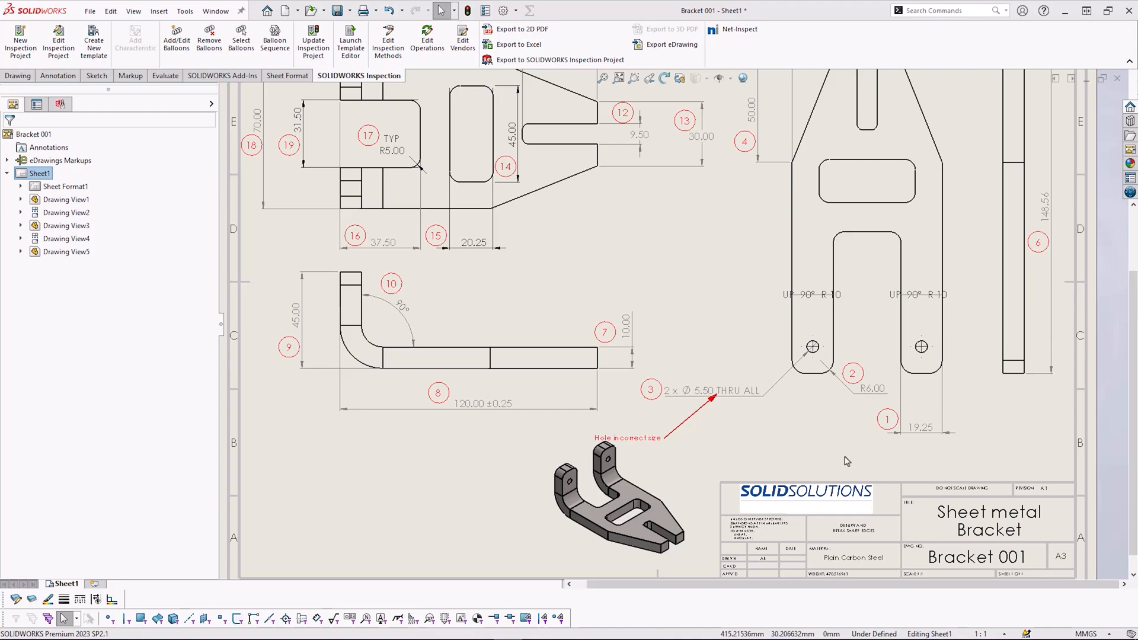
Step: Export the inspection report to Excel with a chosen template as Bracket 001.xlsx
{"action": "left_click", "coordinate": [547, 96]}
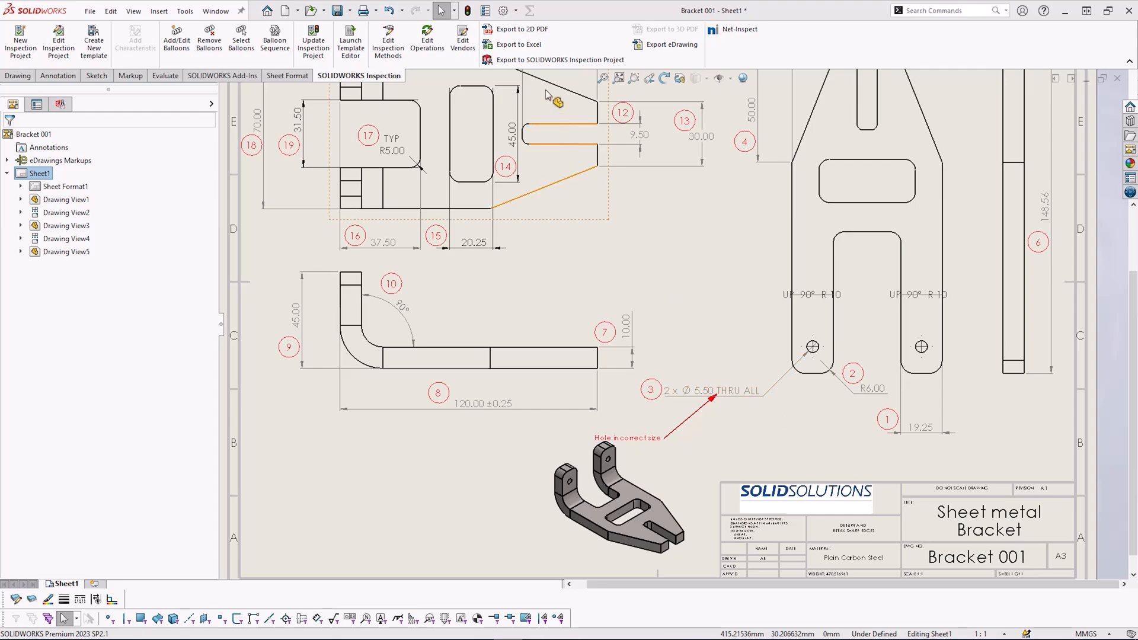
{"action": "left_click", "coordinate": [519, 44]}
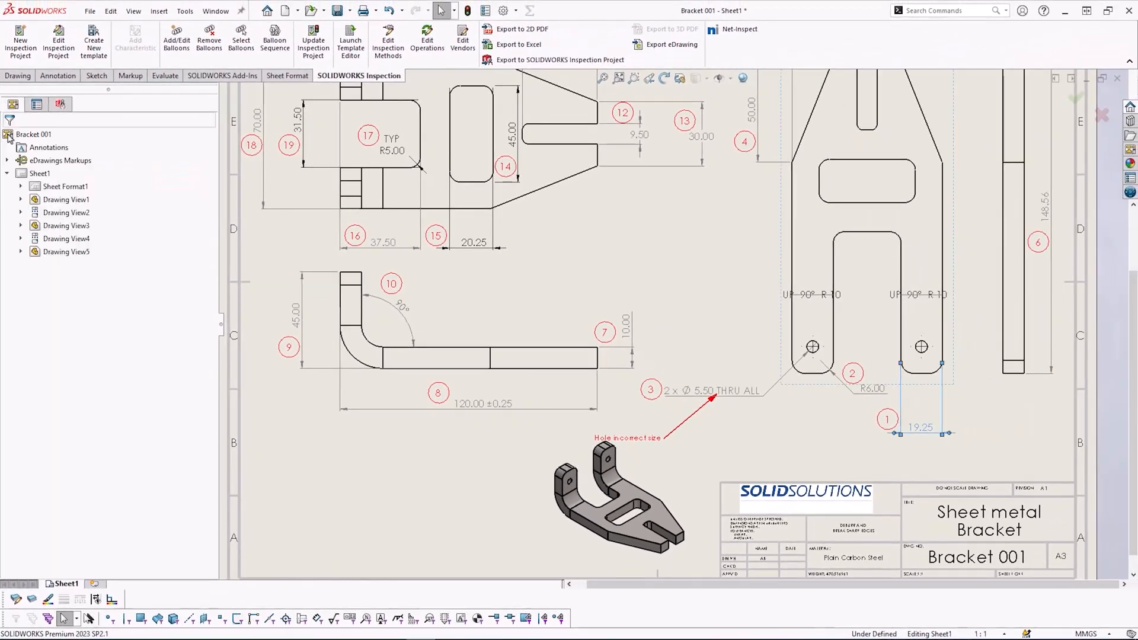
{"action": "left_click", "coordinate": [518, 45]}
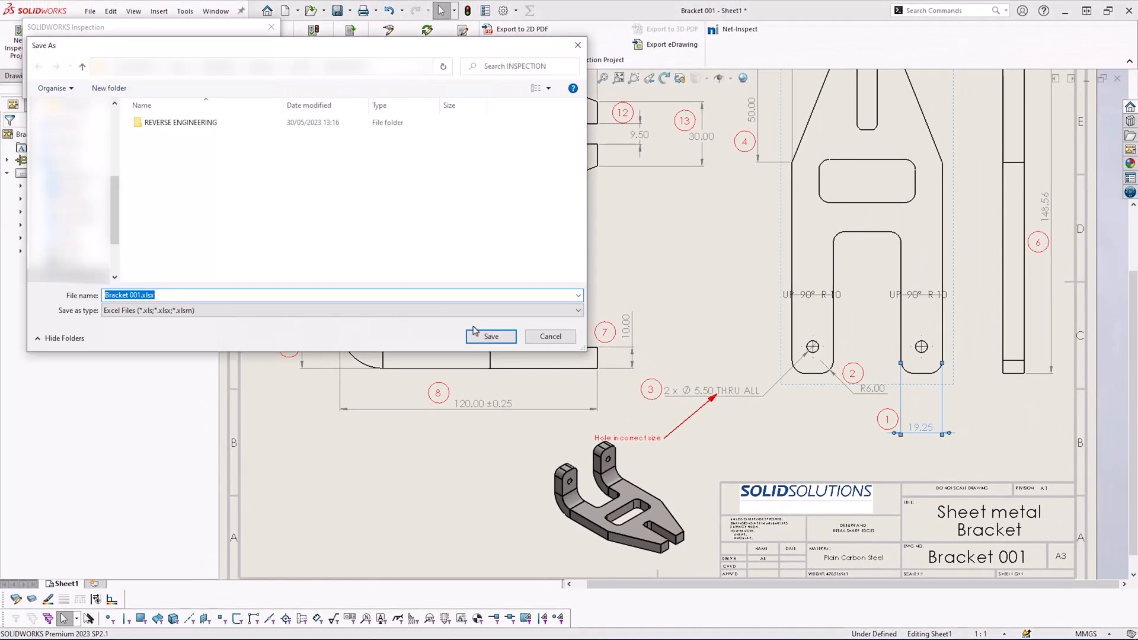
{"action": "left_click", "coordinate": [490, 336]}
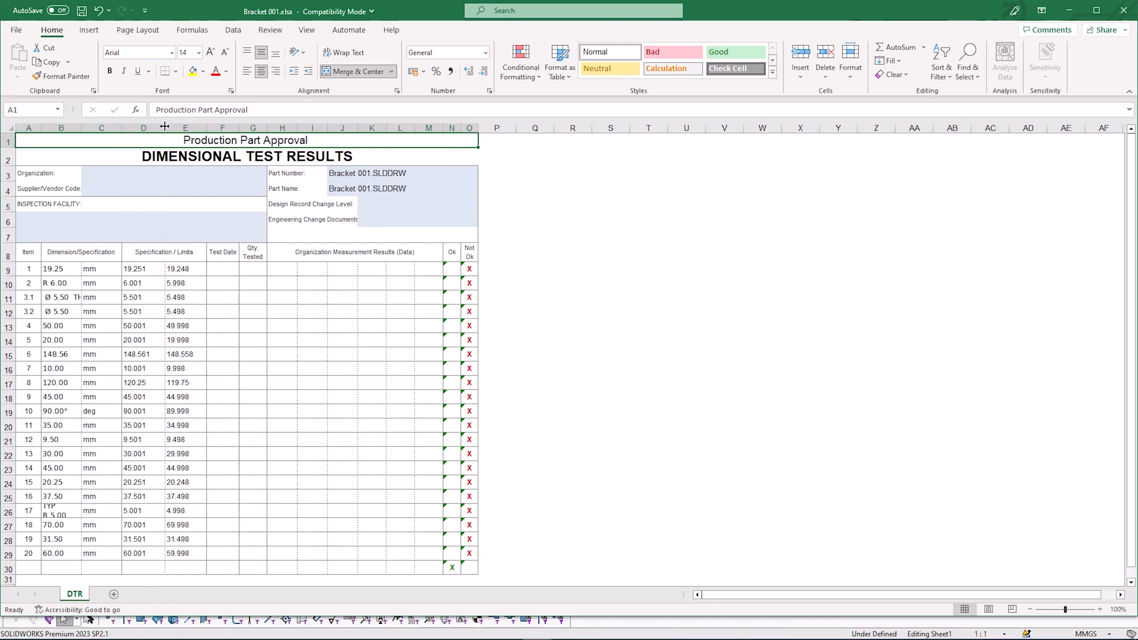
{"action": "mouse_move", "coordinate": [311, 334]}
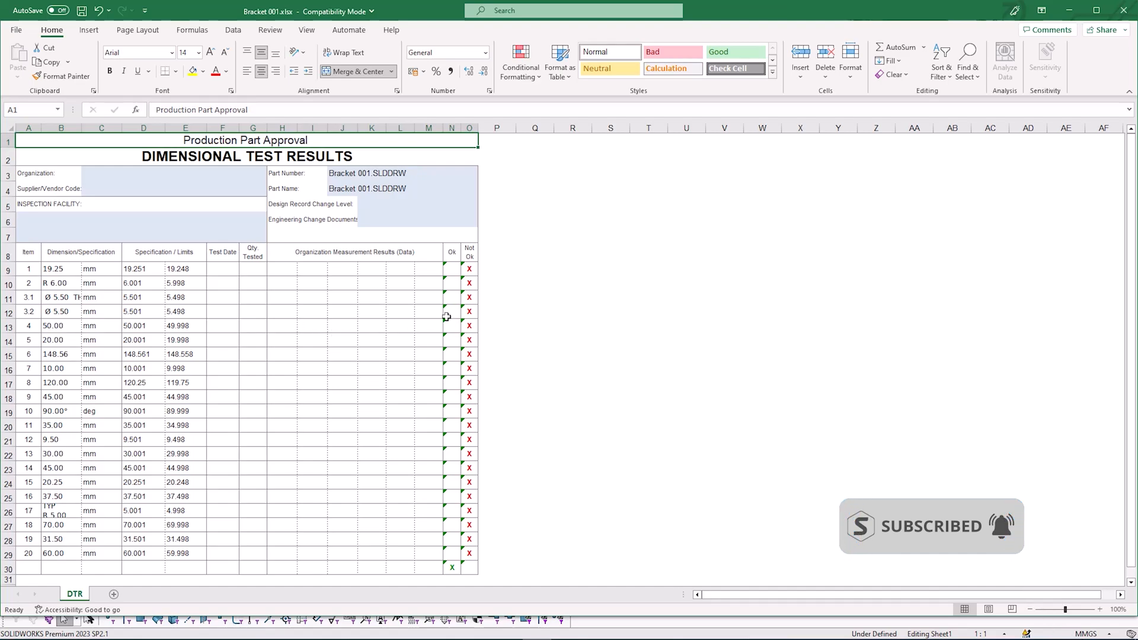
{"action": "mouse_move", "coordinate": [461, 323]}
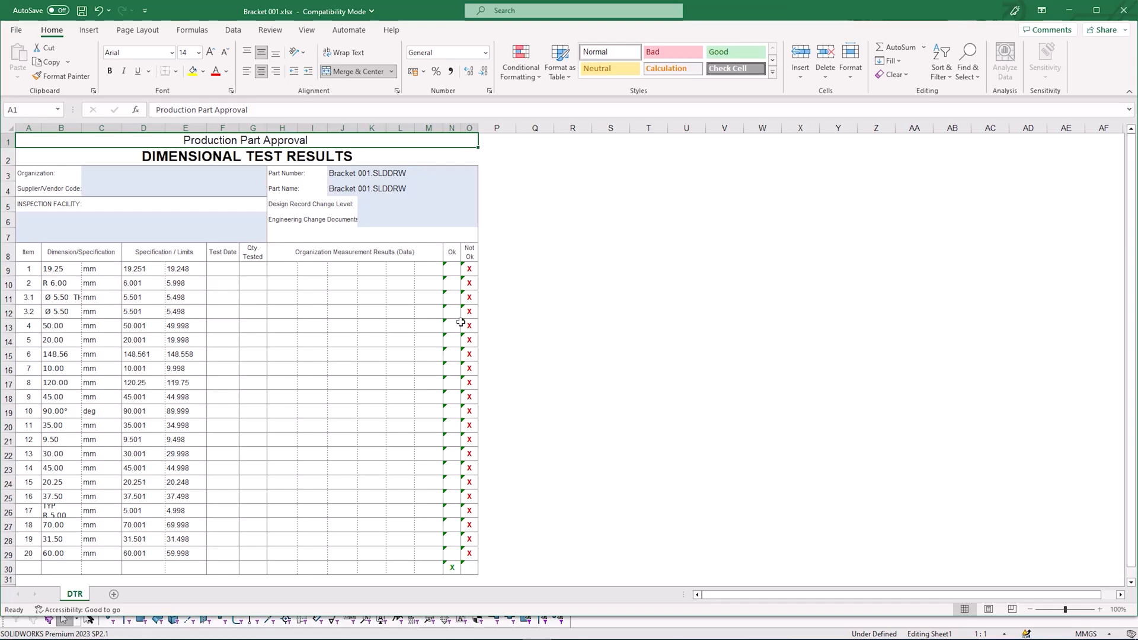
{"action": "mouse_move", "coordinate": [292, 327]}
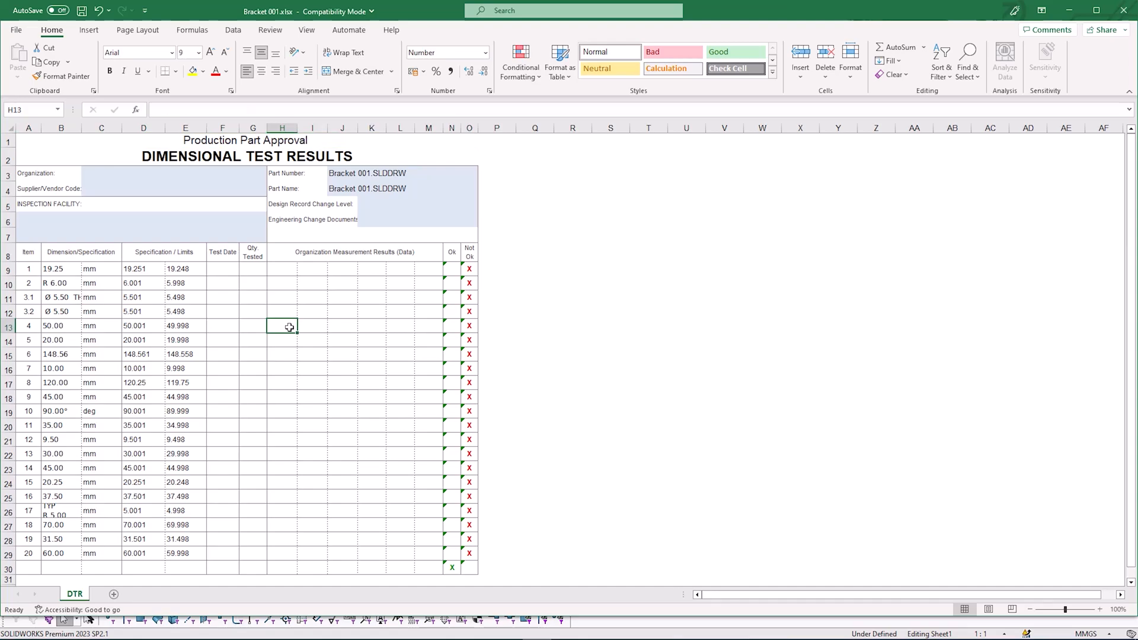
Step: Enter item 4's measurement readings 50, 50, 4 and 35 in row 13 from H13
{"action": "type", "text": "50.00"}
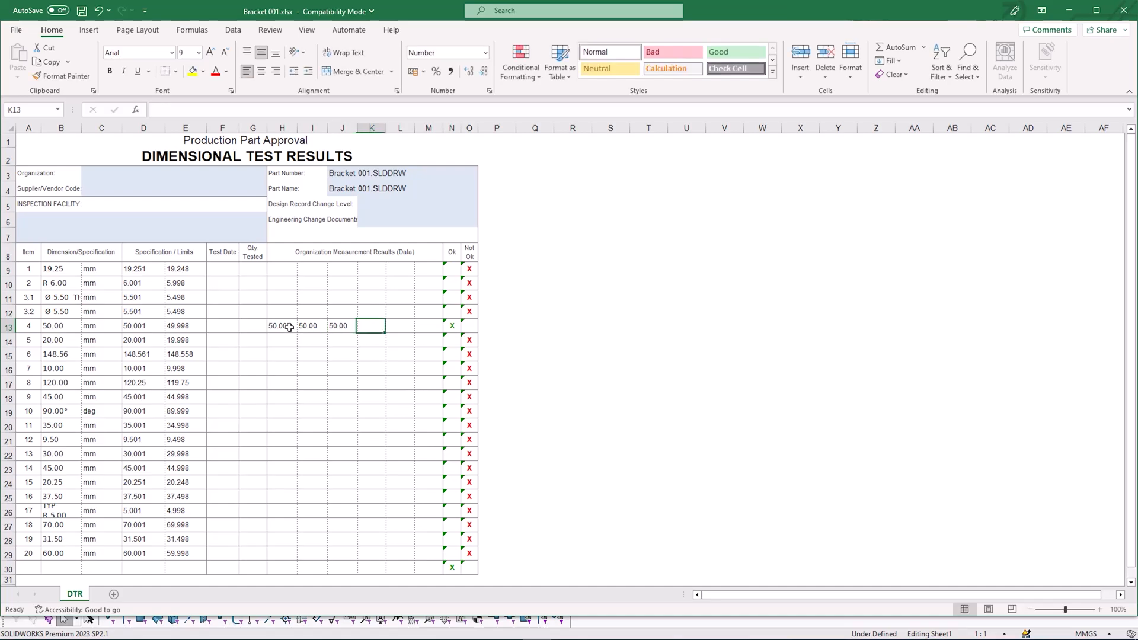
{"action": "type", "text": "50.00"}
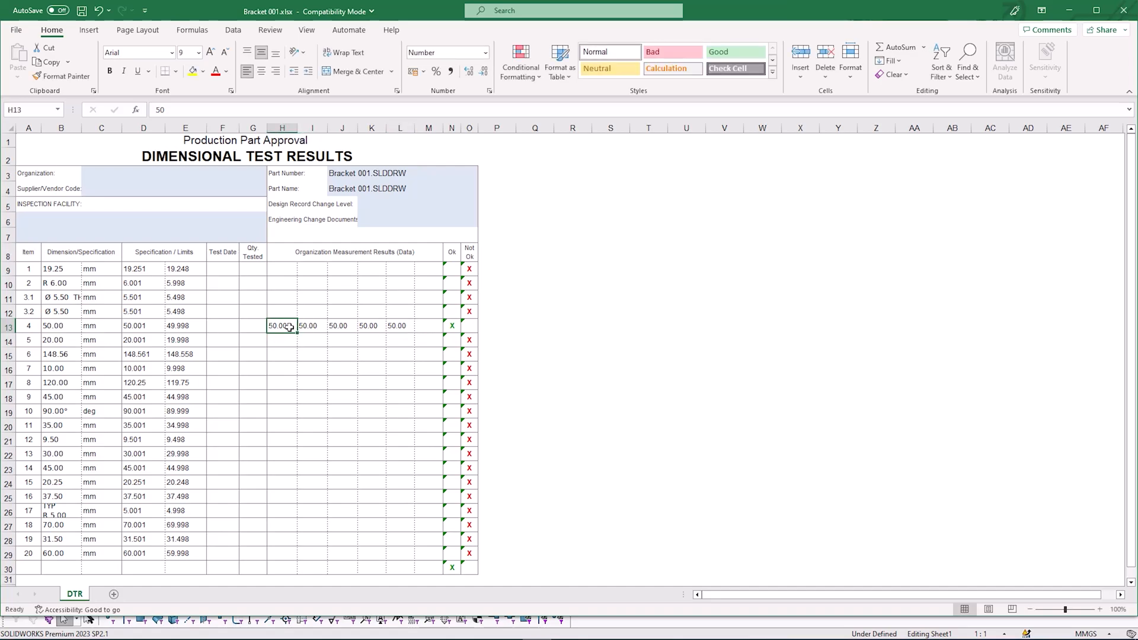
{"action": "type", "text": "4"}
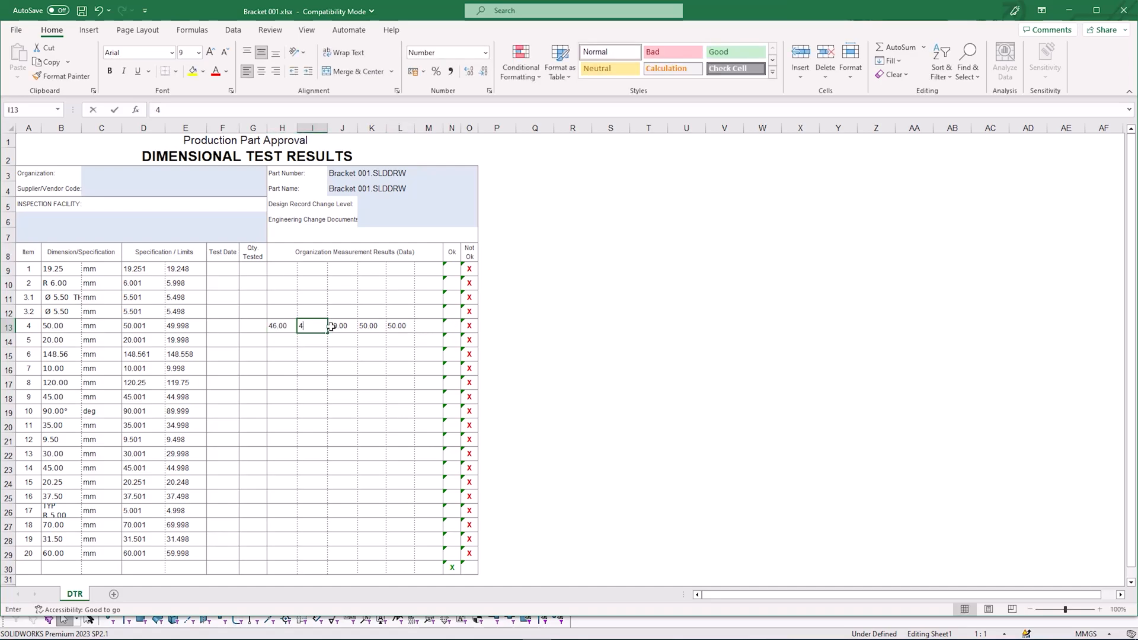
{"action": "type", "text": "35"}
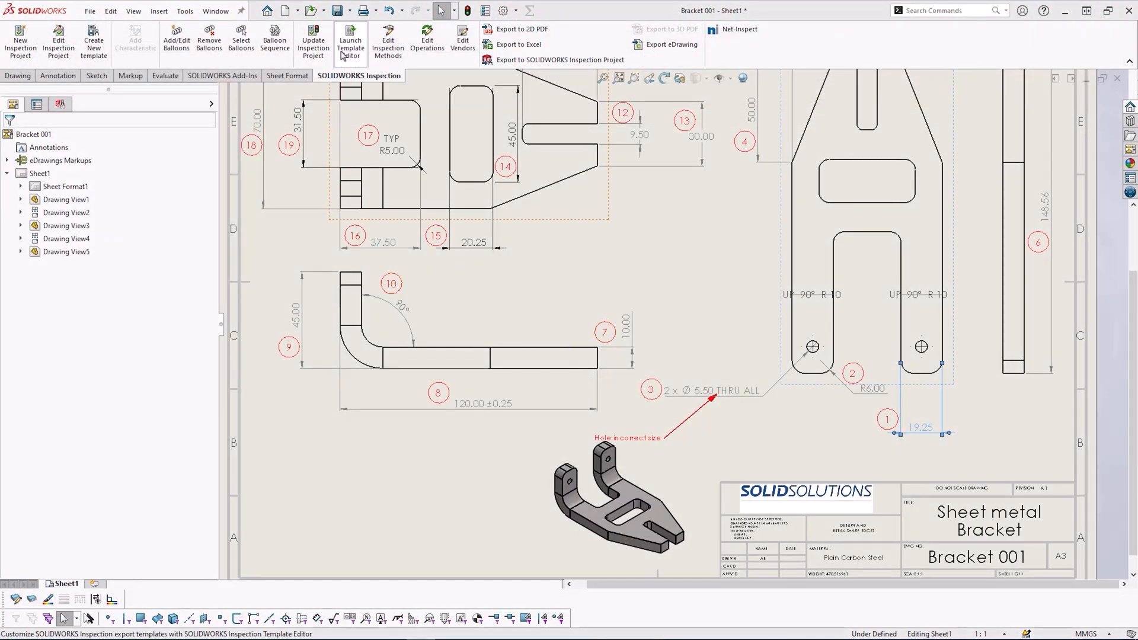
Step: Launch the Template Editor and open PPAP - Dimensional Test Results.xlt
{"action": "left_click", "coordinate": [350, 42]}
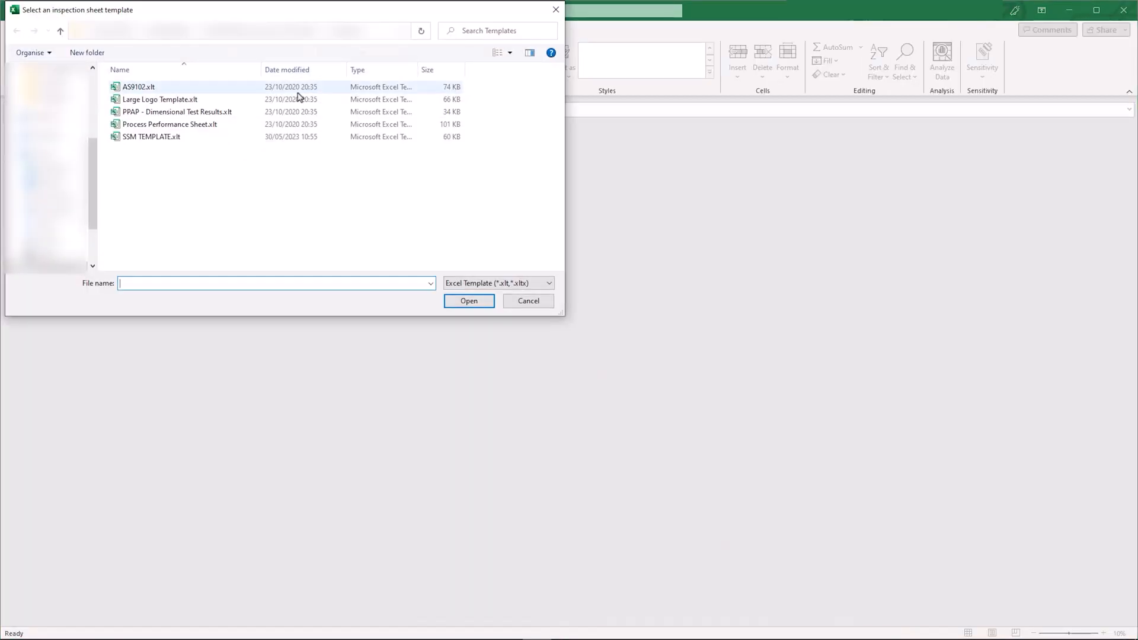
{"action": "left_click", "coordinate": [469, 301]}
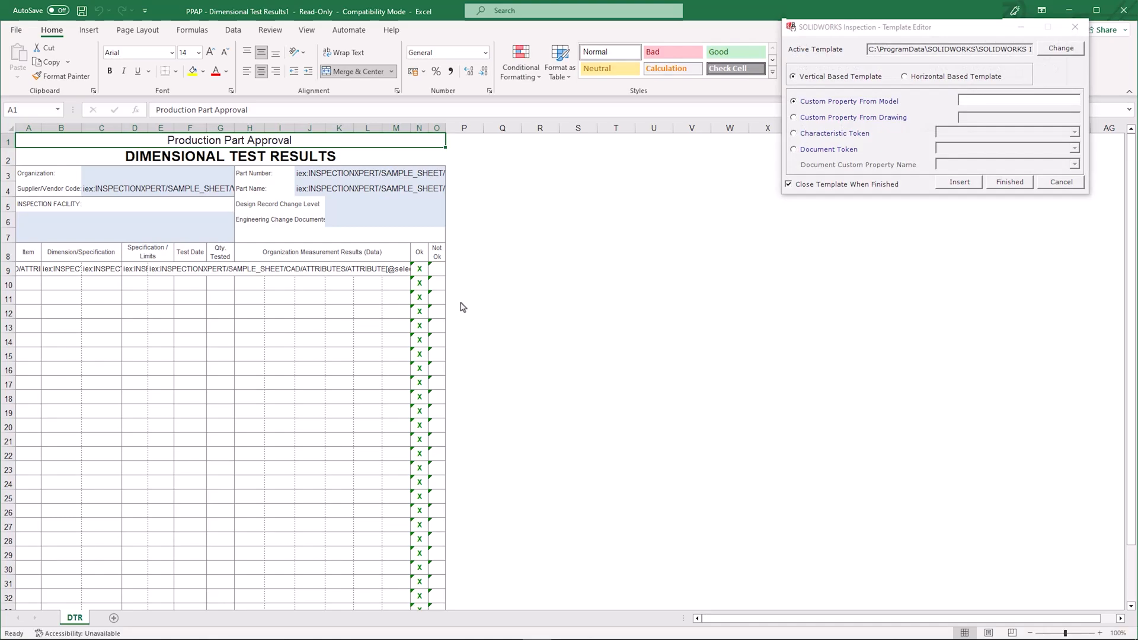
{"action": "mouse_move", "coordinate": [624, 284]}
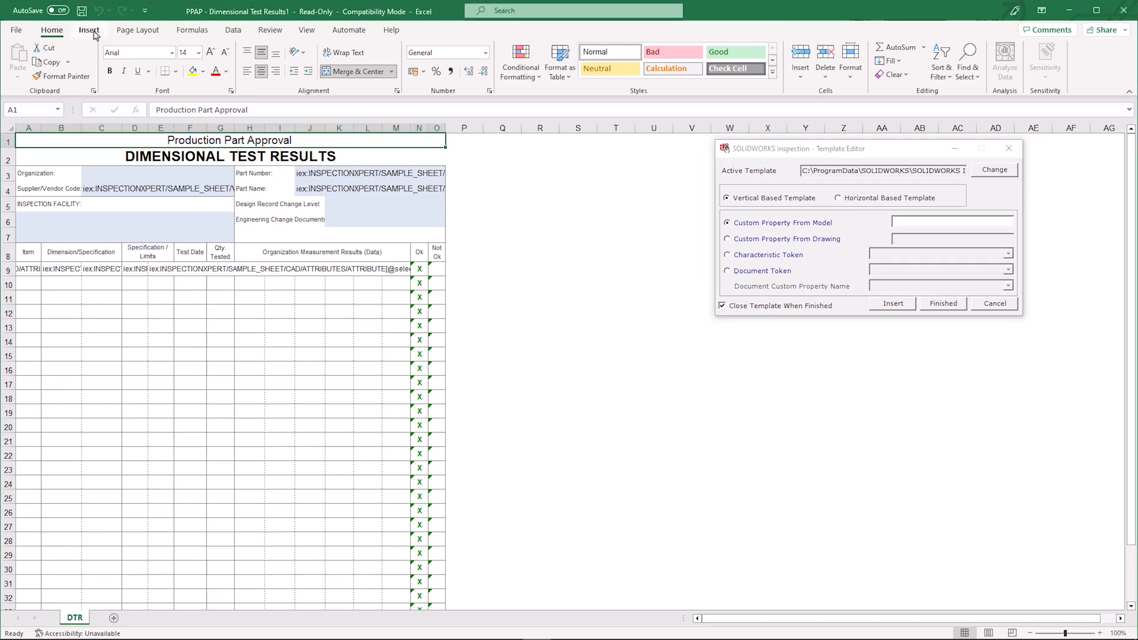
Step: Insert the SSM logo jpeg from this device and position it beside the title
{"action": "left_click", "coordinate": [89, 29]}
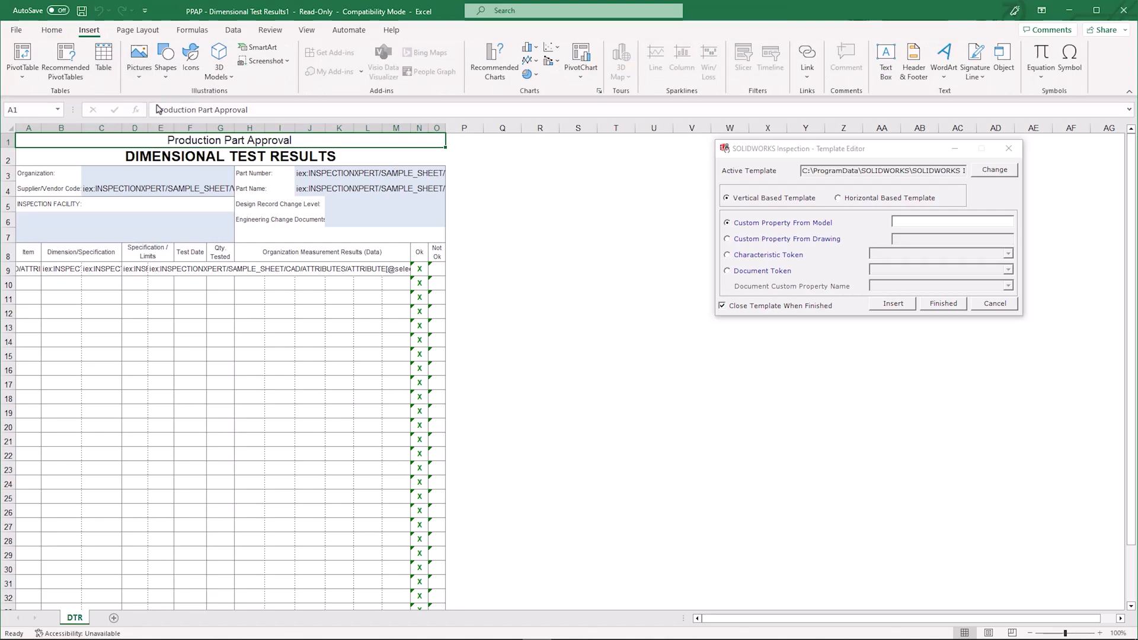
{"action": "left_click", "coordinate": [139, 57]}
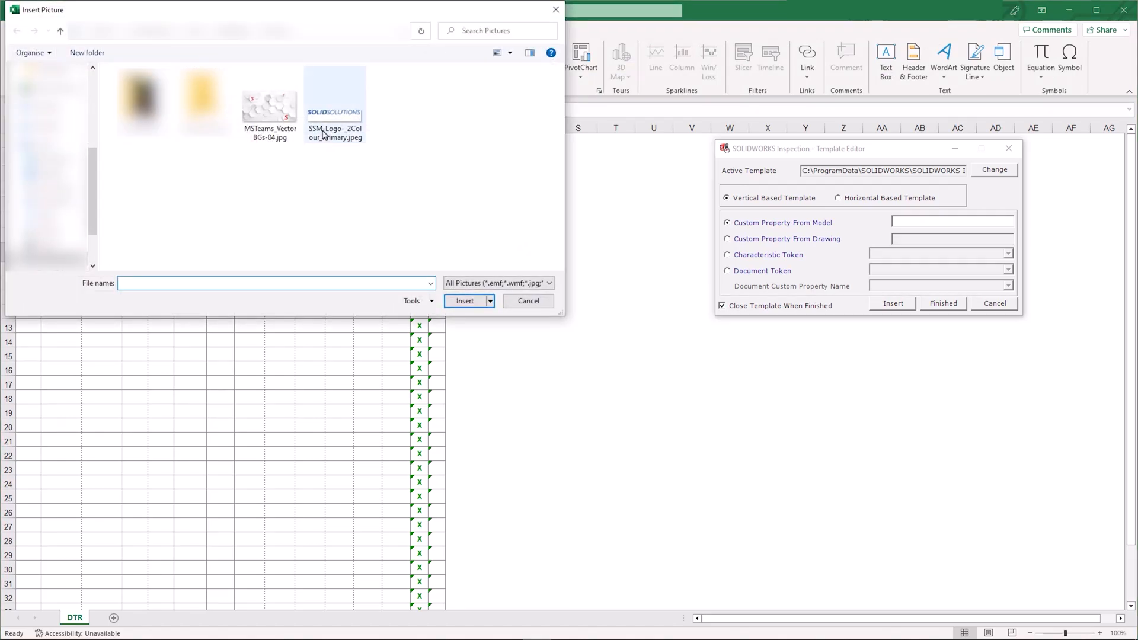
{"action": "left_click", "coordinate": [465, 301]}
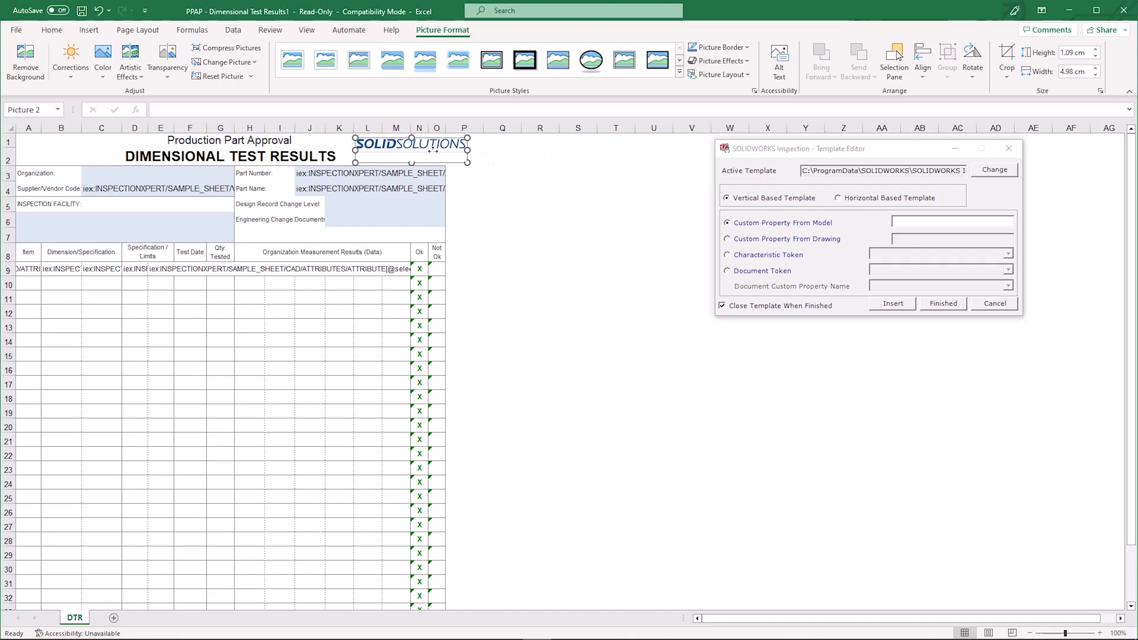
{"action": "left_click", "coordinate": [540, 219]}
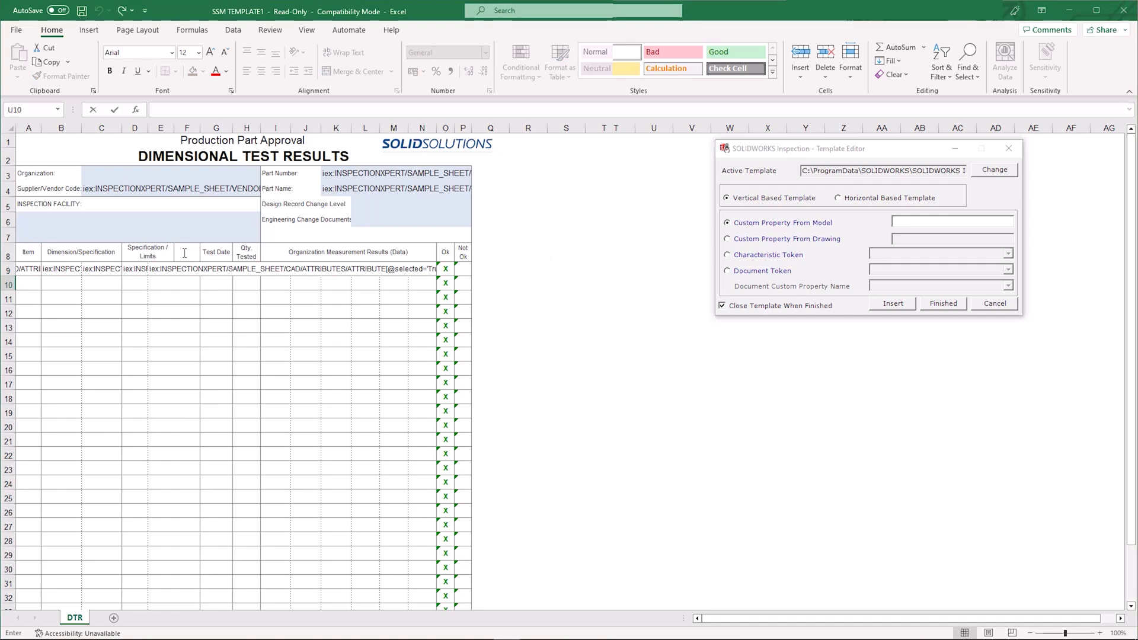
Step: Select the Method of inspection data cell and choose the Inspection Method characteristic token
{"action": "left_click", "coordinate": [186, 252]}
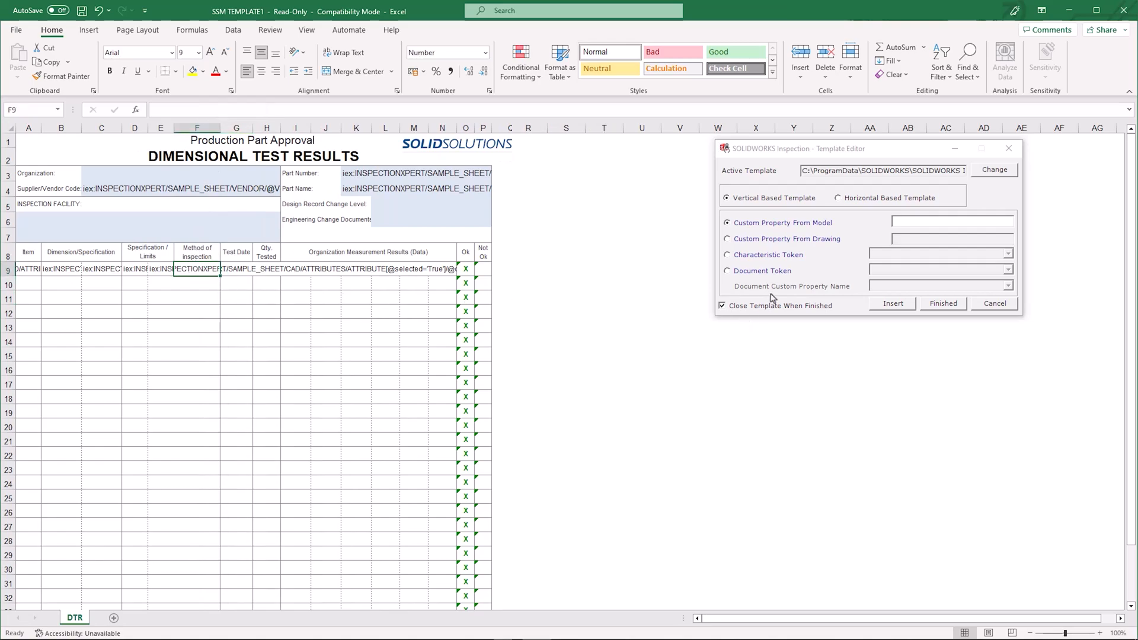
{"action": "left_click", "coordinate": [727, 254]}
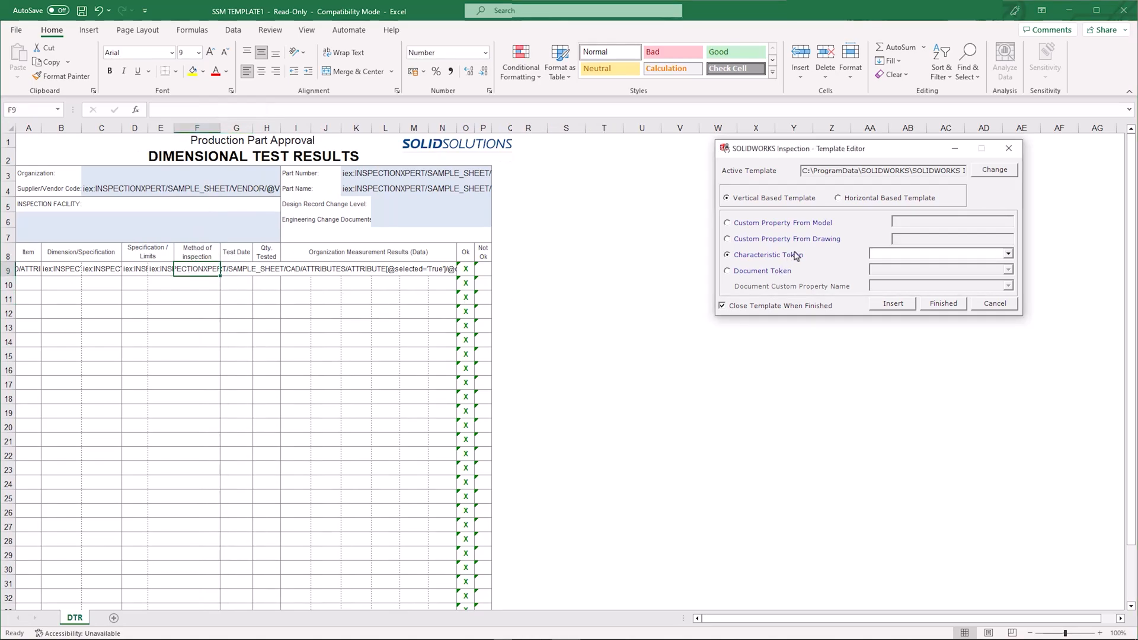
{"action": "left_click", "coordinate": [1008, 253]}
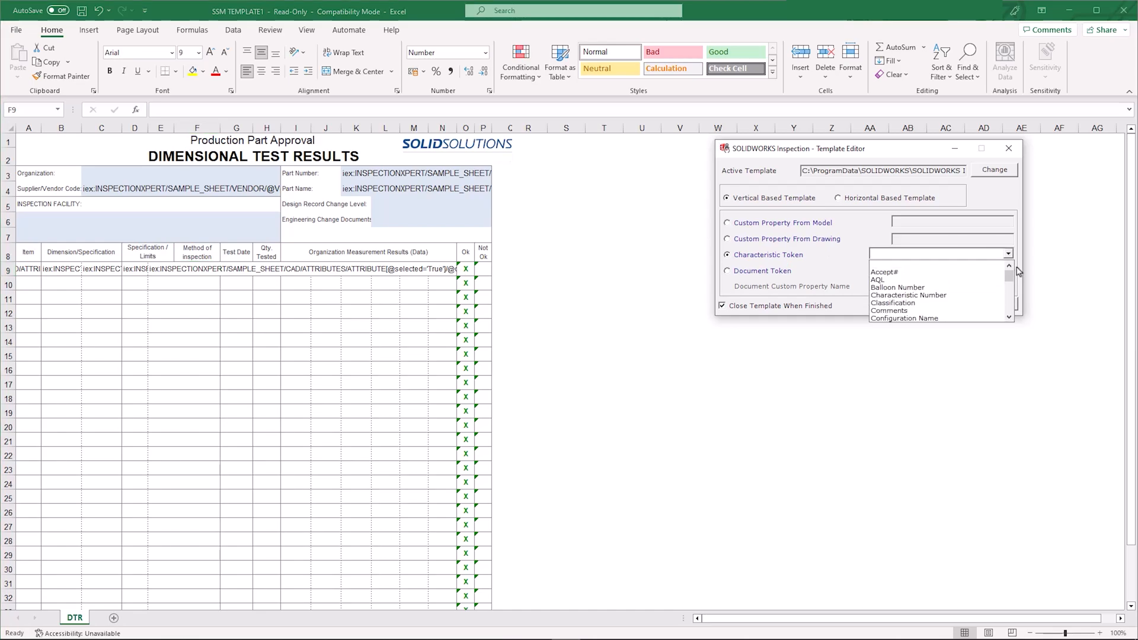
{"action": "scroll", "scroll_direction": "down", "scroll_amount": 3}
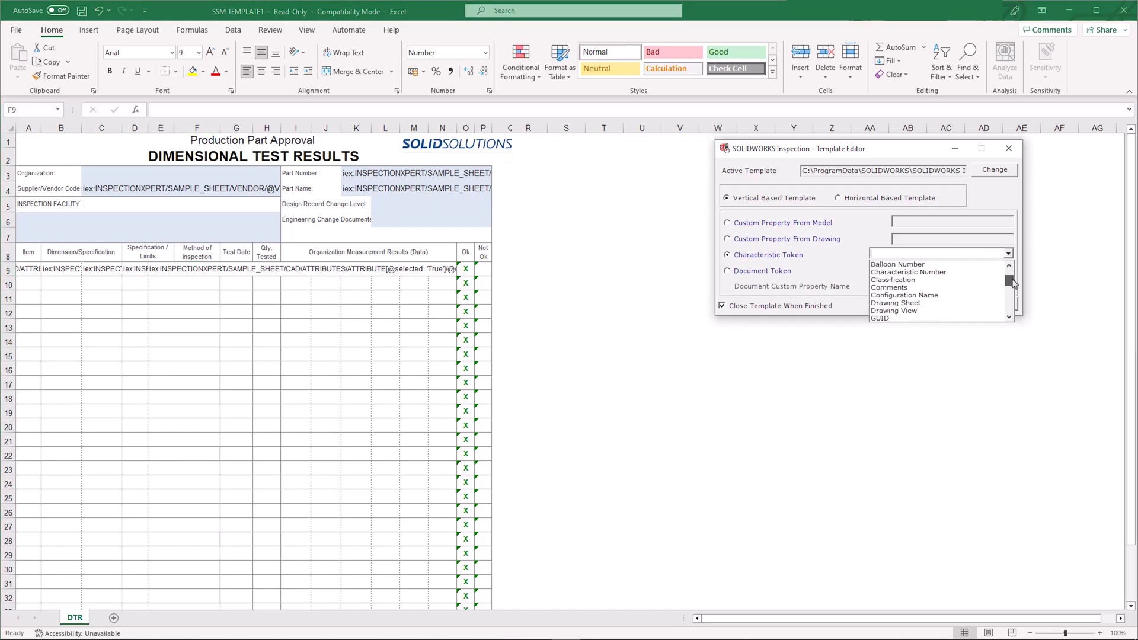
{"action": "scroll", "scroll_direction": "down", "scroll_amount": 3}
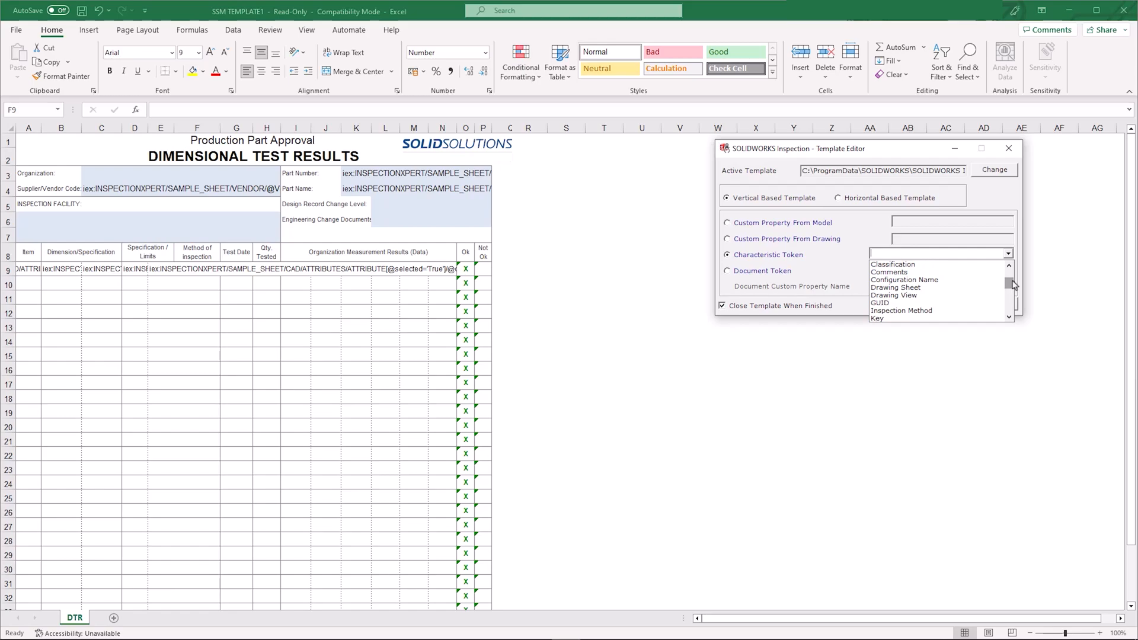
{"action": "left_click", "coordinate": [902, 310]}
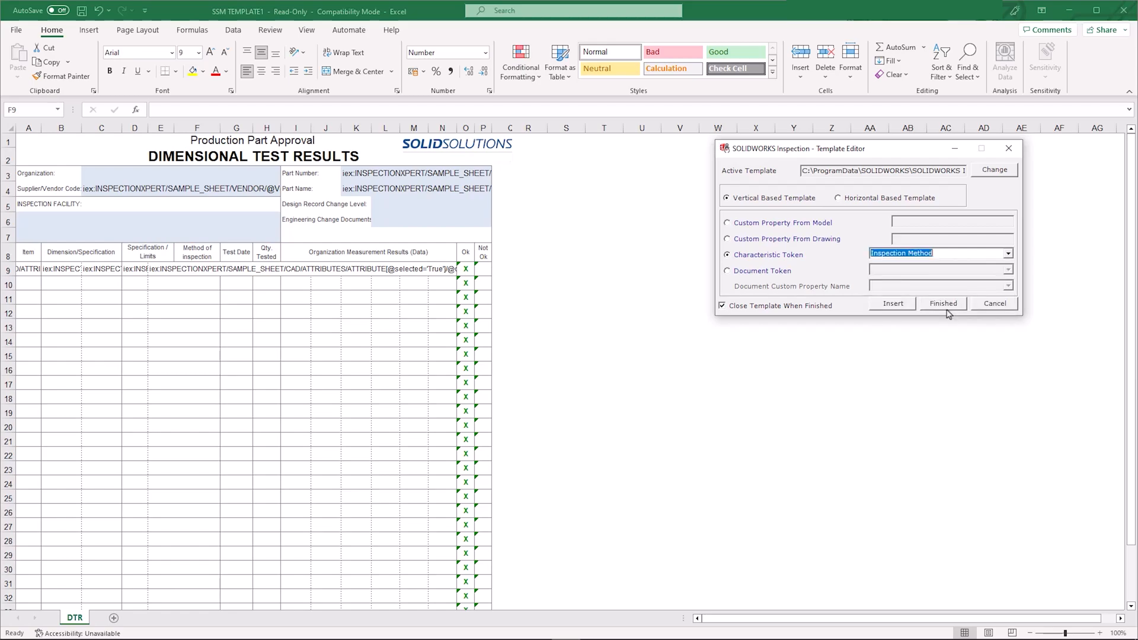
Step: Place the Inspection Method token in cell F9 and finish the template
{"action": "left_click", "coordinate": [892, 304]}
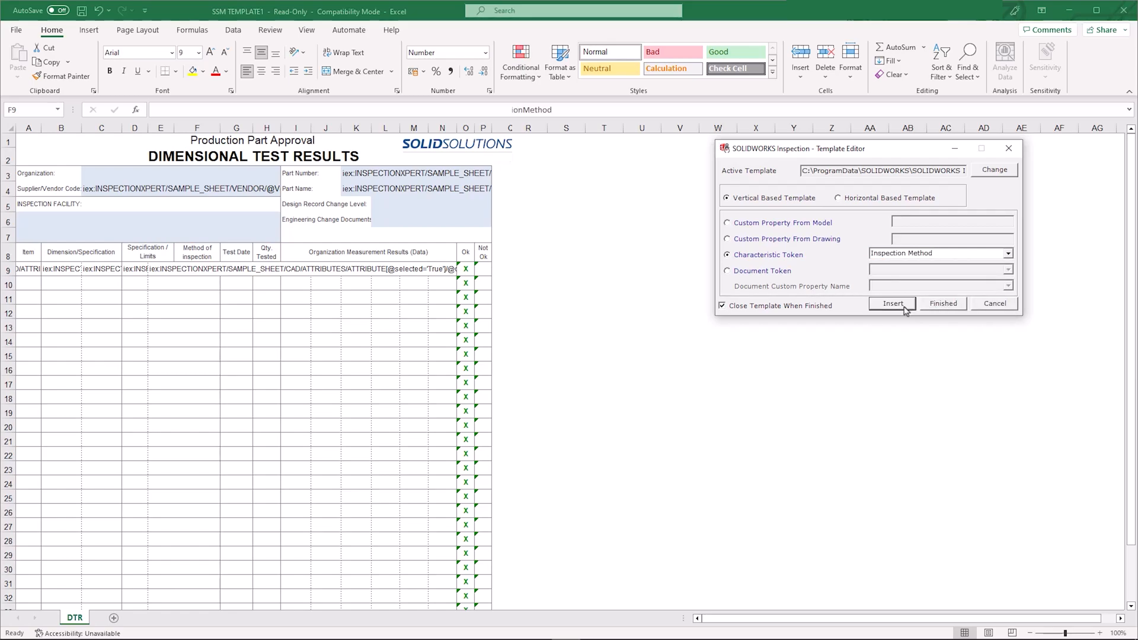
{"action": "left_click", "coordinate": [892, 303]}
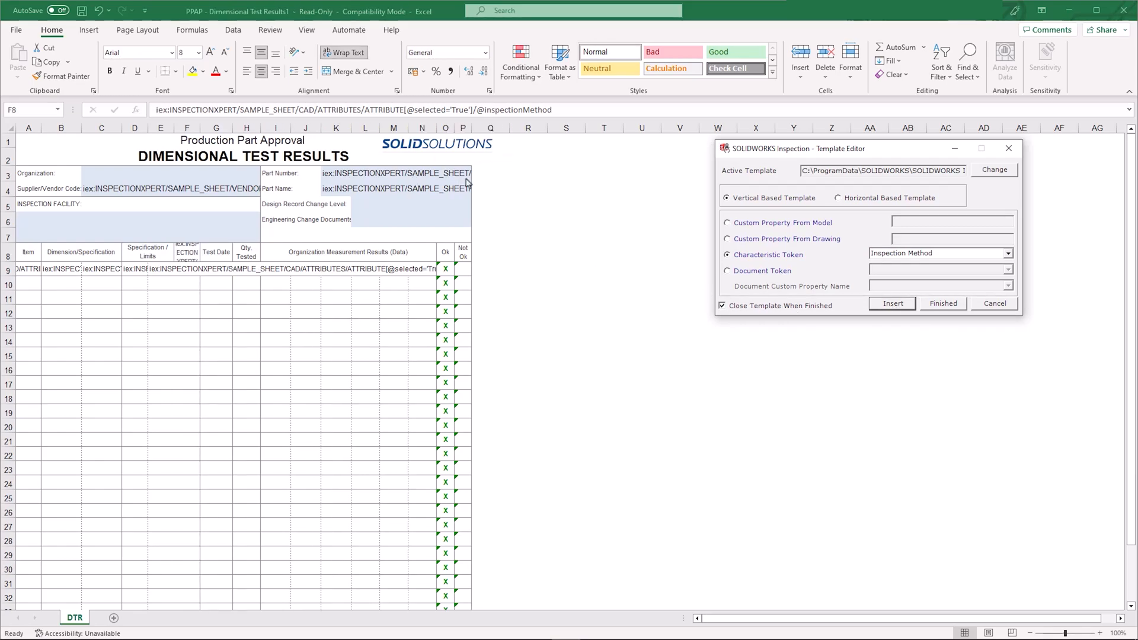
{"action": "left_click", "coordinate": [943, 304]}
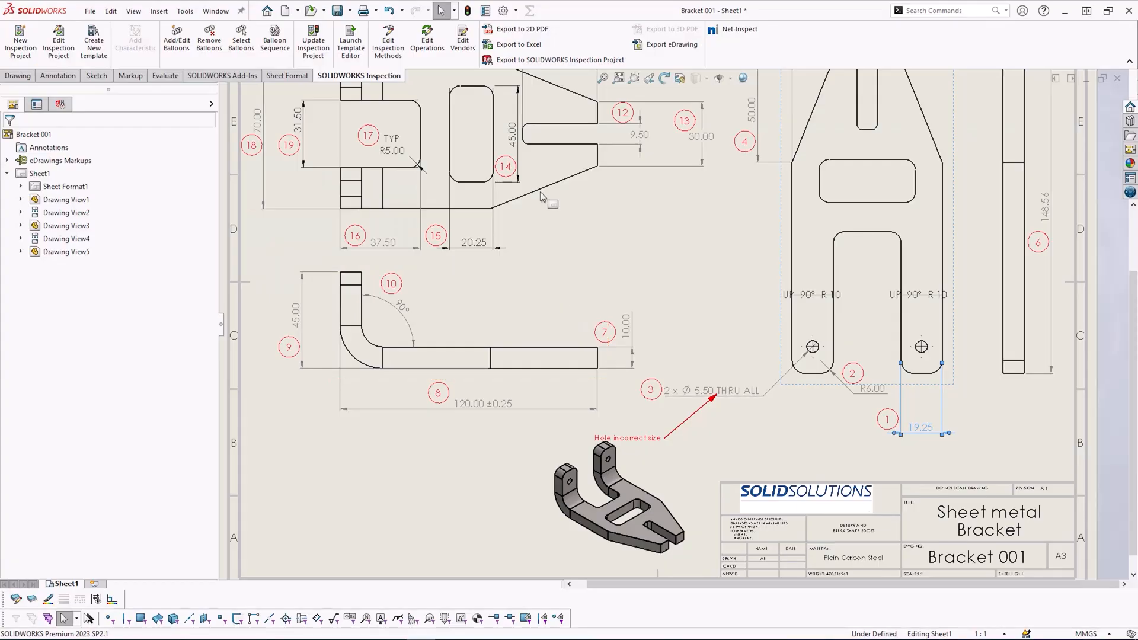
Step: Export the drawing to Excel using SSM TEMPLATE.xlt, saving as Bracket 001.xlsx
{"action": "left_click", "coordinate": [519, 44]}
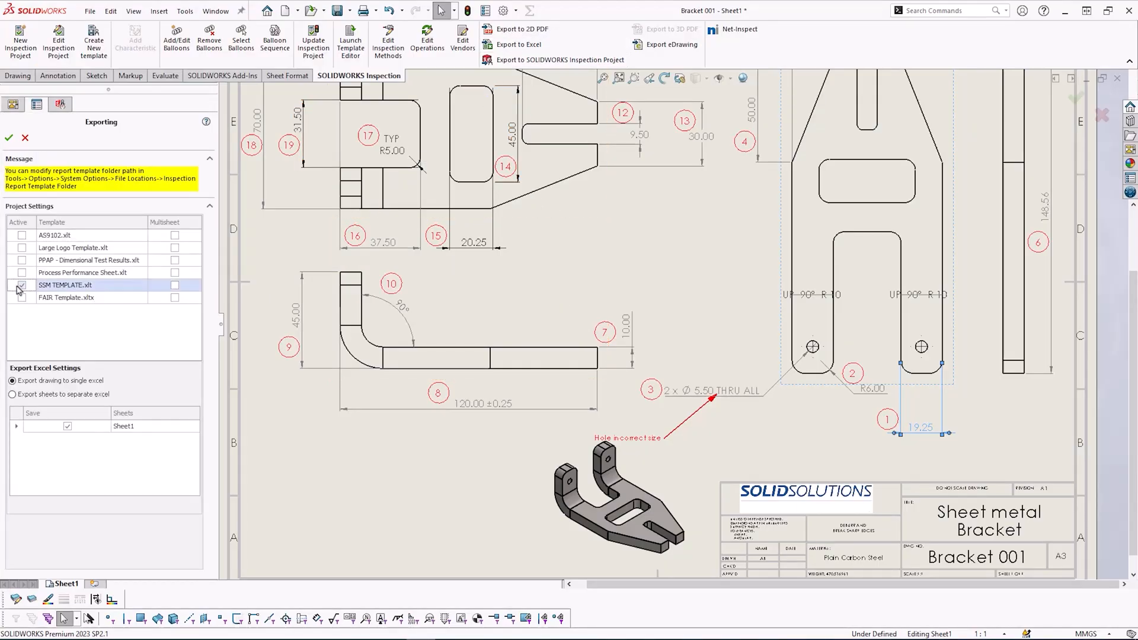
{"action": "left_click", "coordinate": [9, 138]}
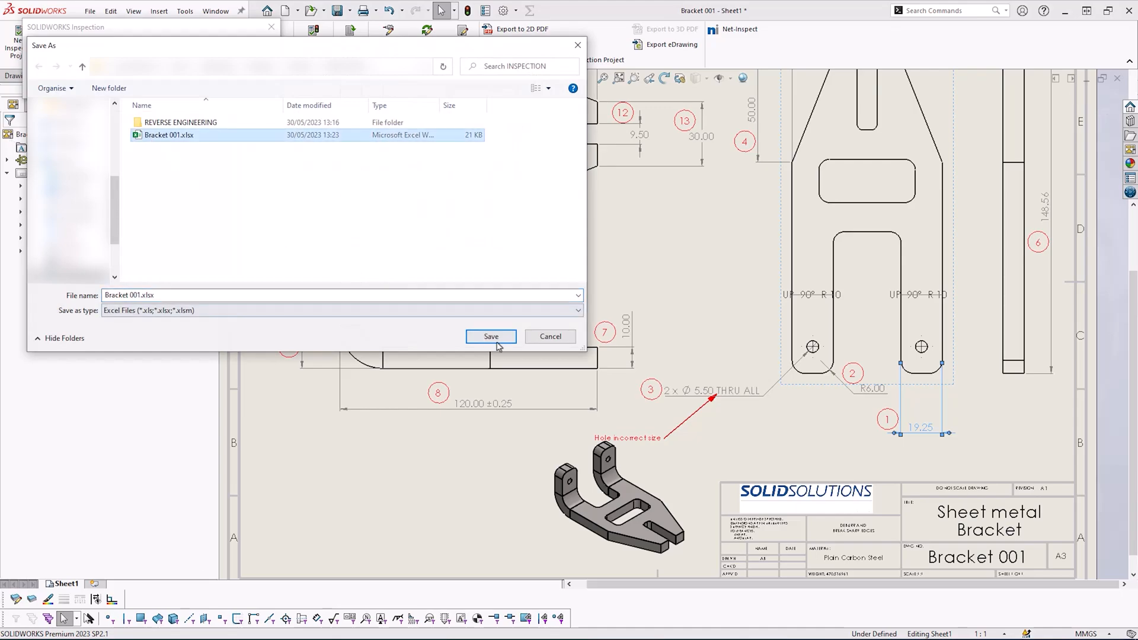
{"action": "left_click", "coordinate": [491, 336]}
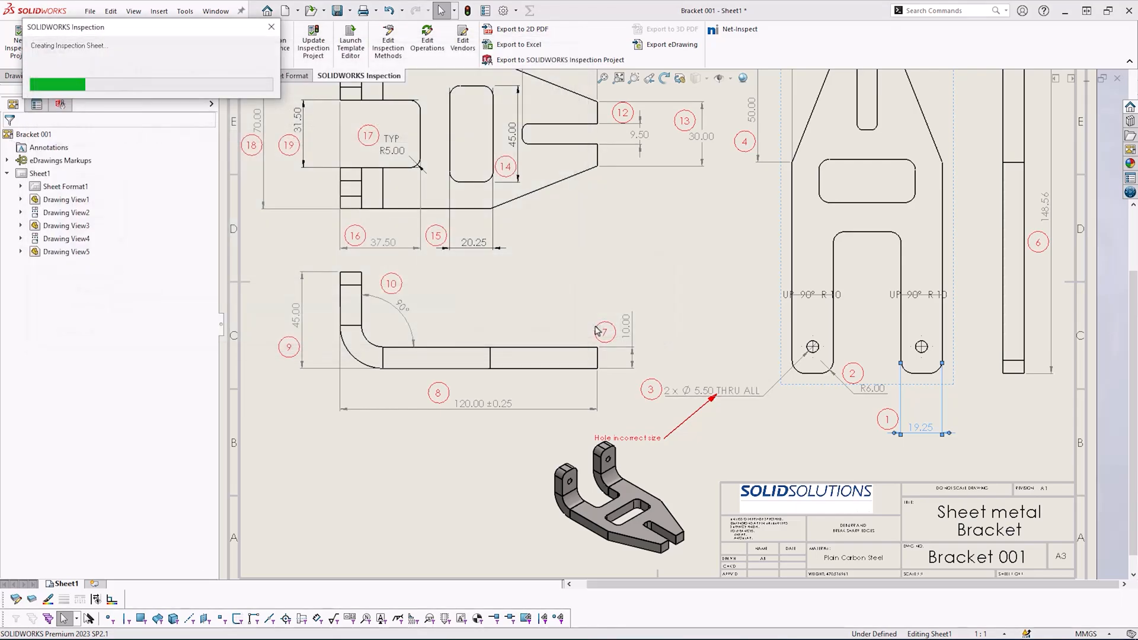